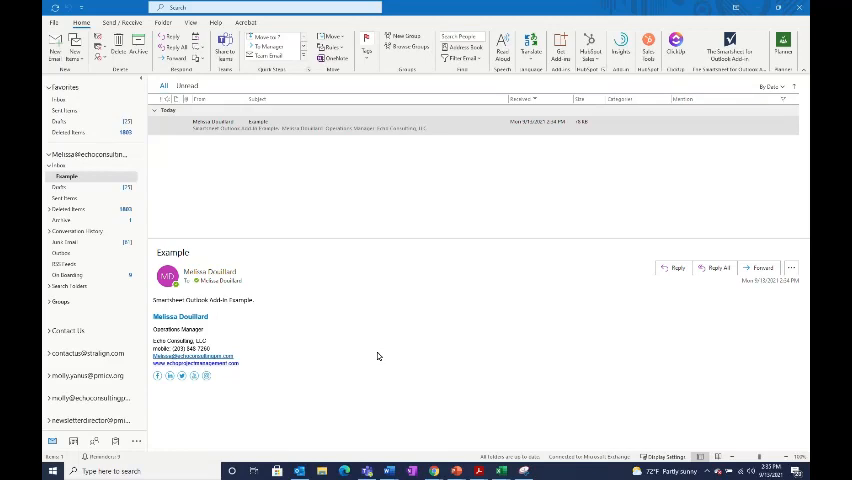
mouse_move(438, 320)
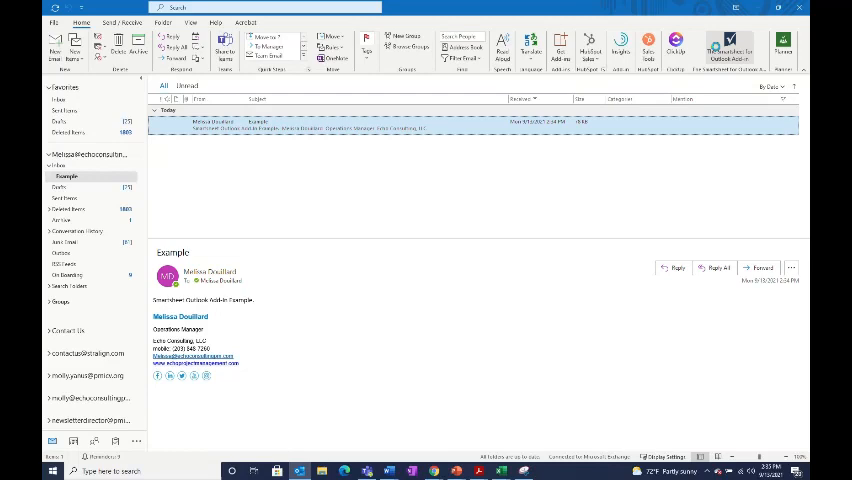
Launch the Smartsheet add-in for the email and pick the New House sheet from the expanded sheet list.
left_click(736, 44)
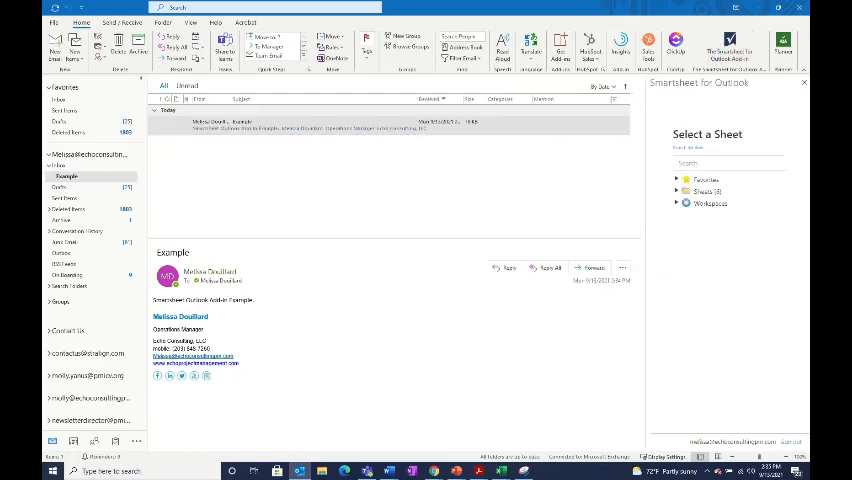
left_click(728, 164)
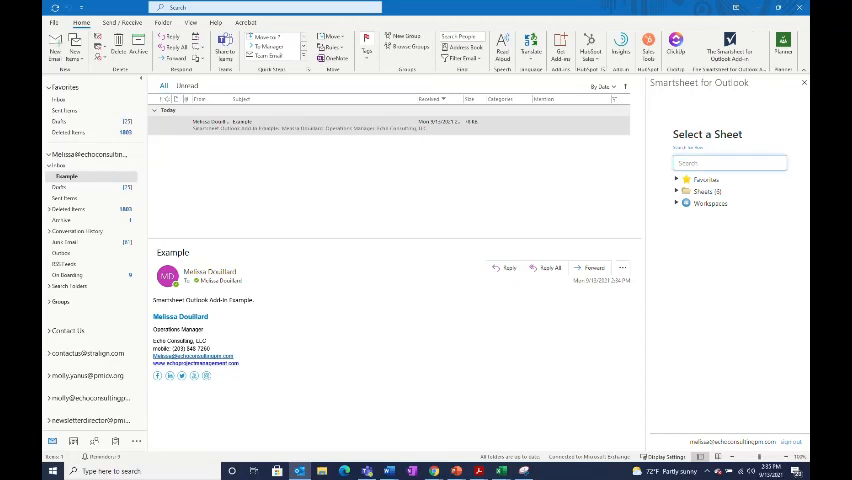
left_click(678, 192)
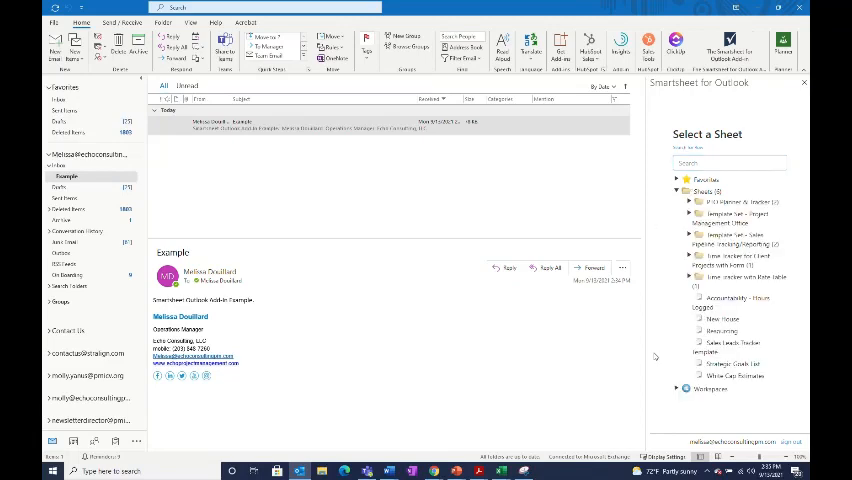
left_click(720, 318)
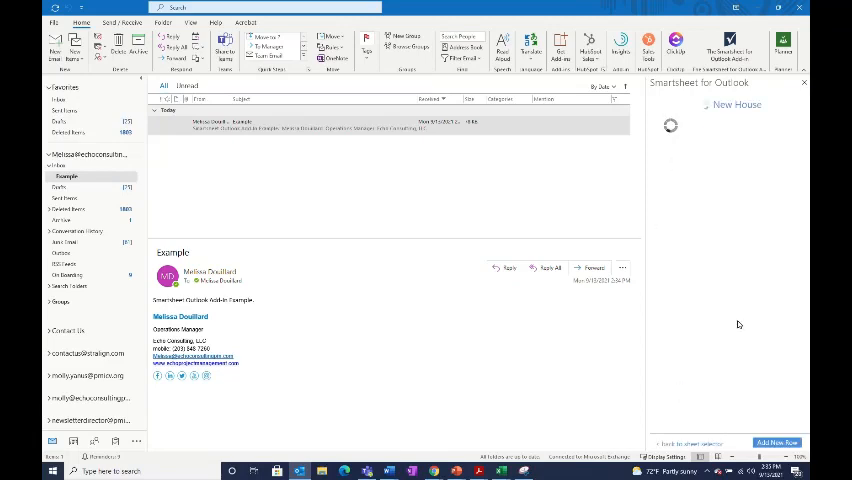
Start a new row from the Example email and review its Task Name, dates, Vendor, Status and attachments.
left_click(738, 104)
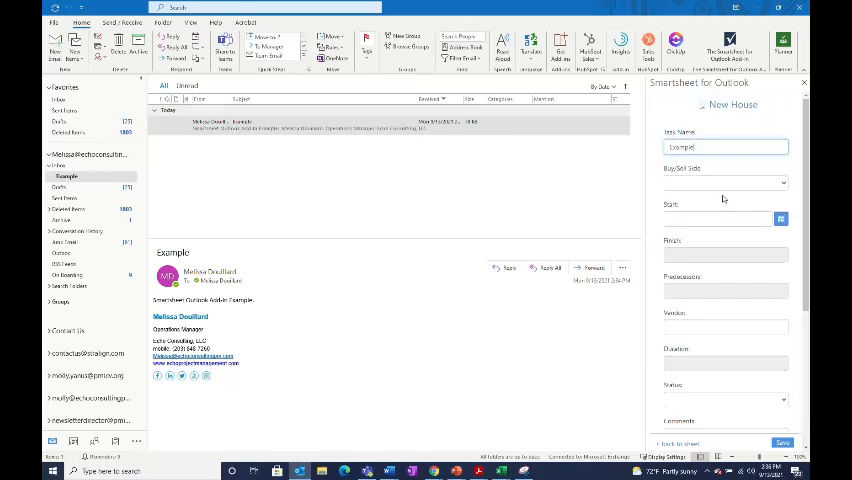
scroll("down", 3)
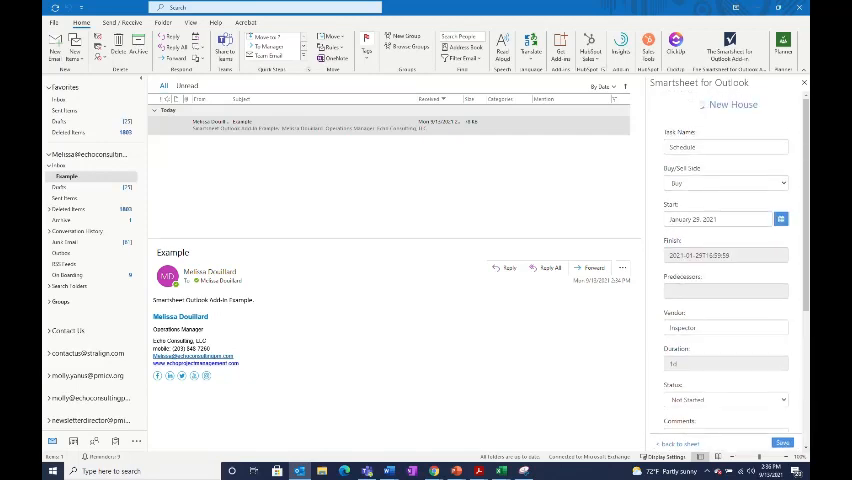
scroll("down", 3)
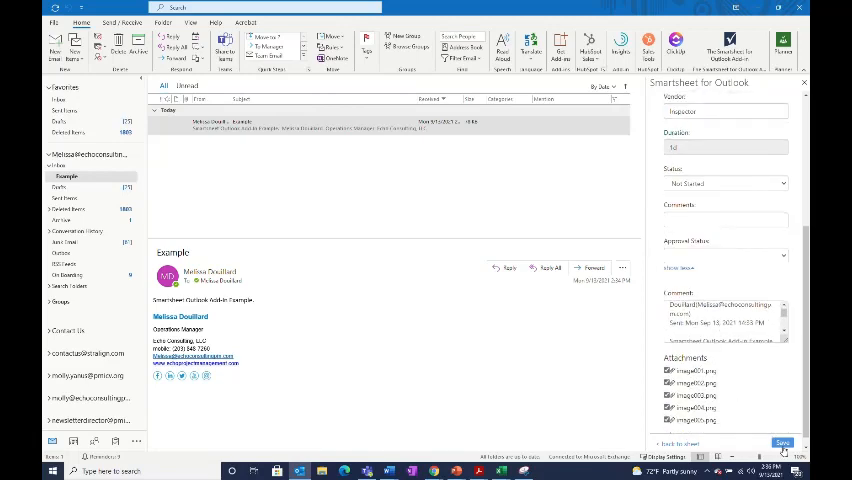
Submit the filled row to the New House sheet and return to its task list.
left_click(784, 444)
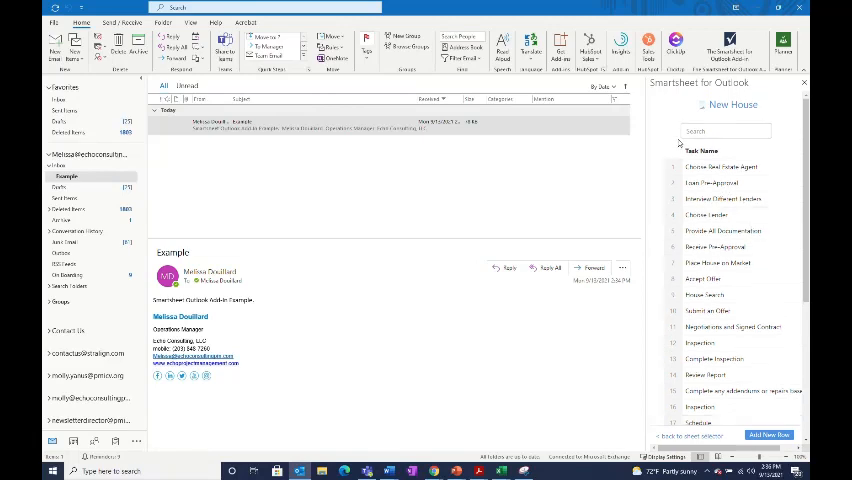
mouse_move(718, 112)
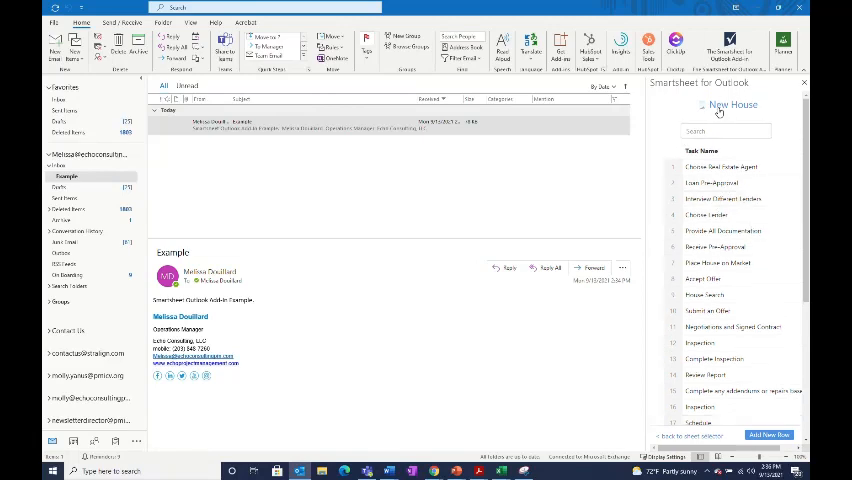